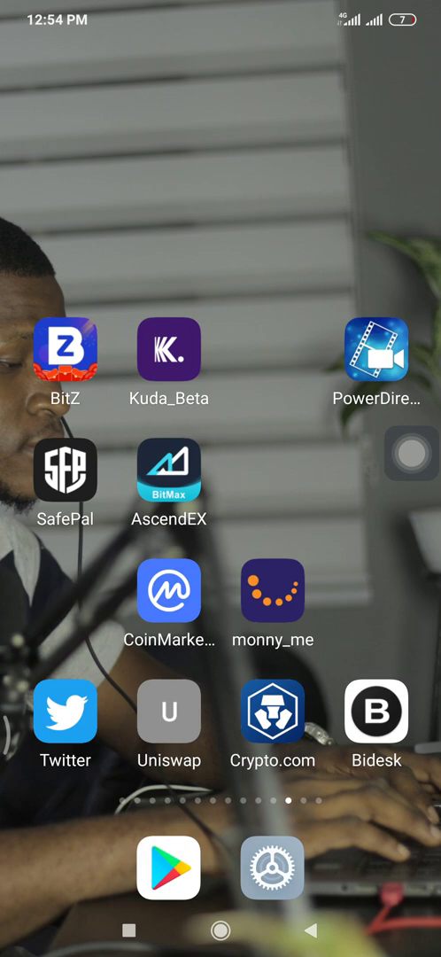
# - Launch Twitter from the home screen and swipe open the side drawer toward Settings and privacy
pyautogui.click(62, 708)
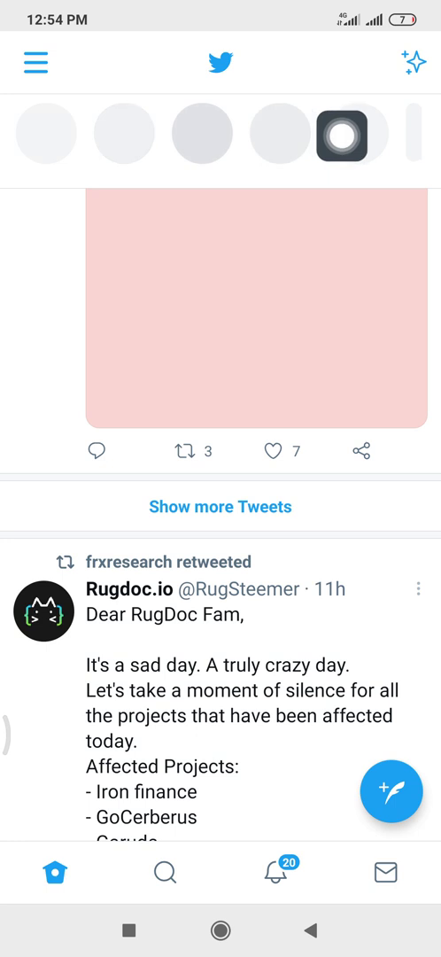
pyautogui.hscroll(-3)
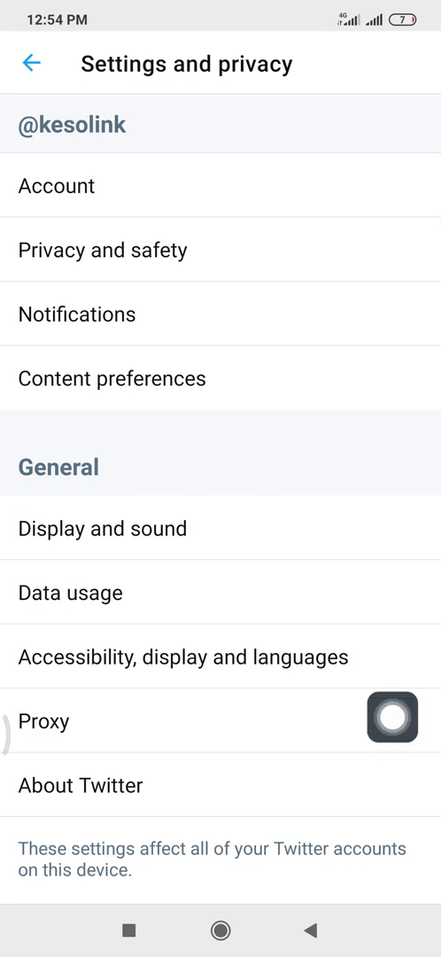
# - Open the Proxy settings page and tick Enable HTTP Proxy
pyautogui.click(43, 720)
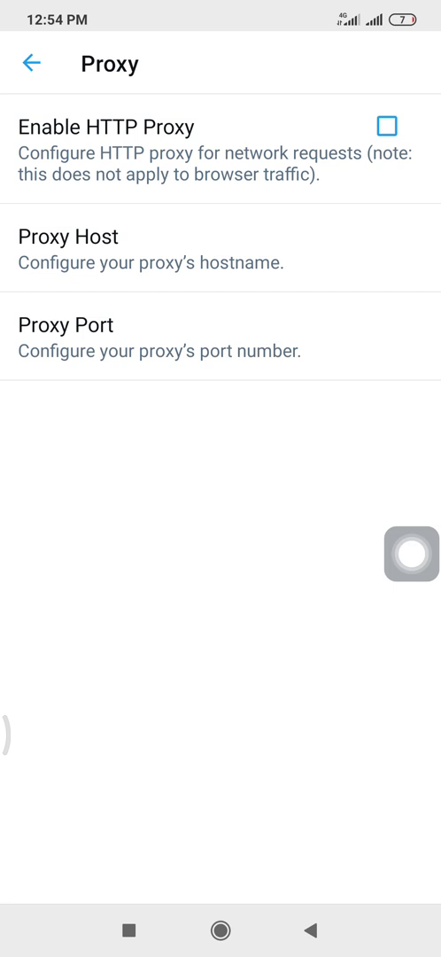
pyautogui.click(385, 125)
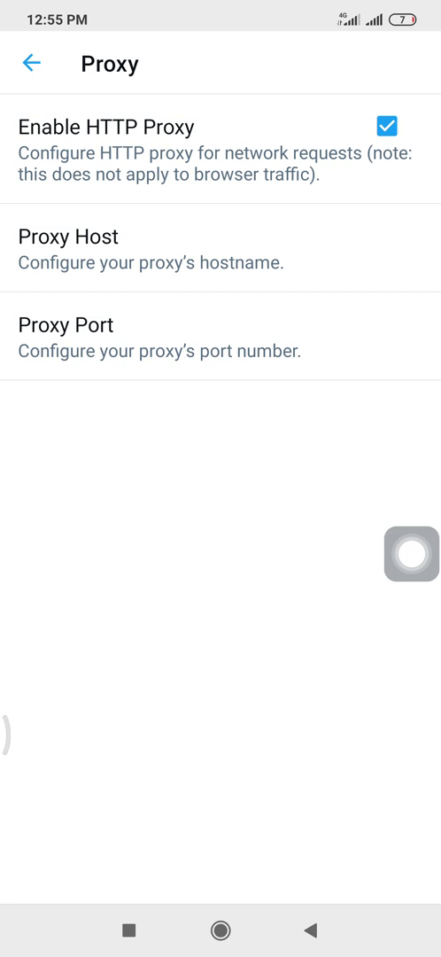
# - Enter 205.134.191.237 as the proxy host and confirm port 80
pyautogui.click(219, 248)
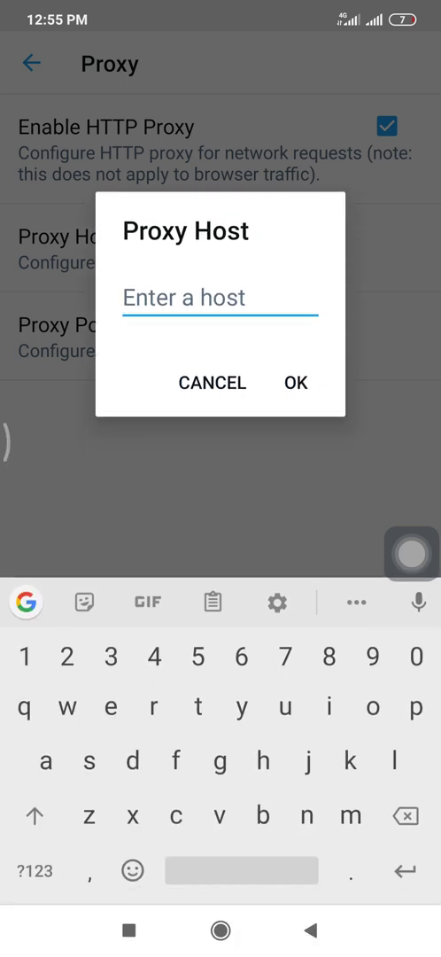
pyautogui.write('2')
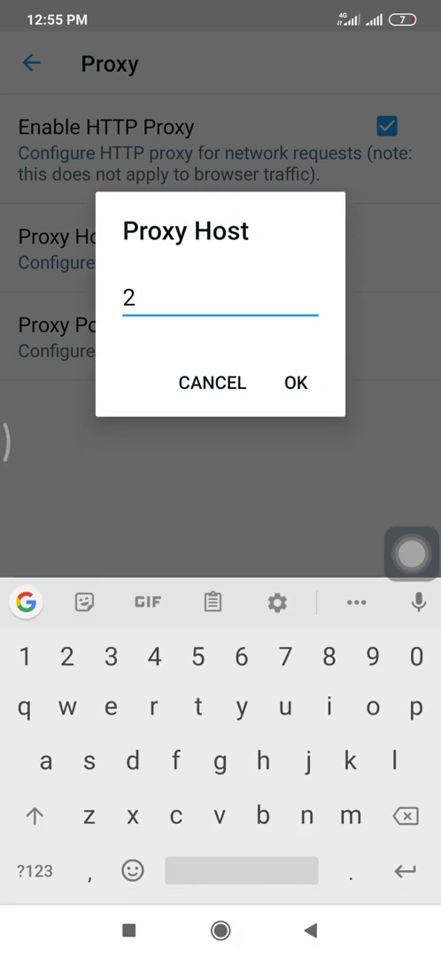
pyautogui.write('05')
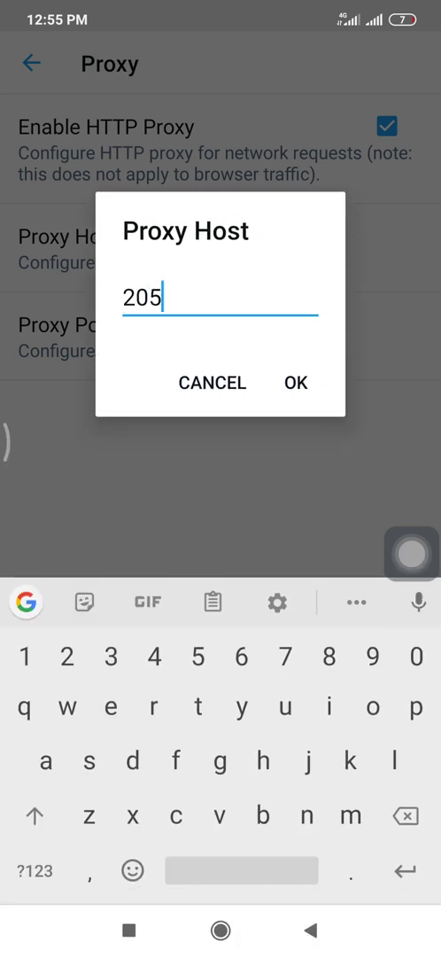
pyautogui.write('.')
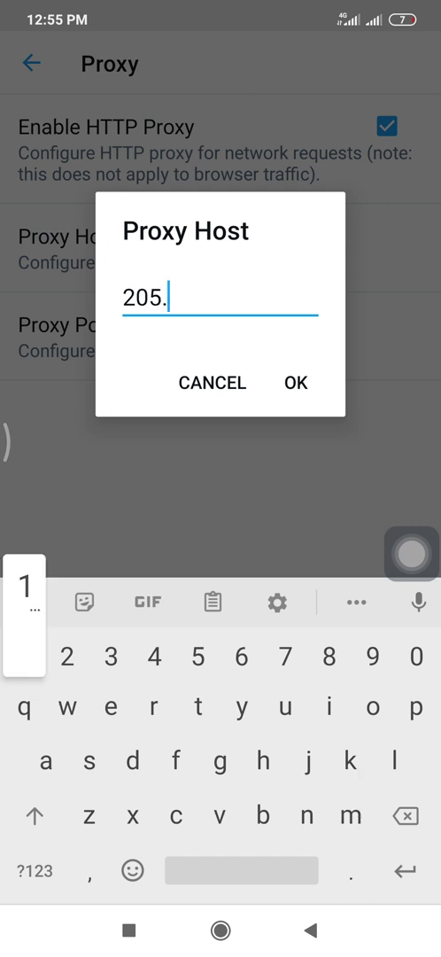
pyautogui.write('134')
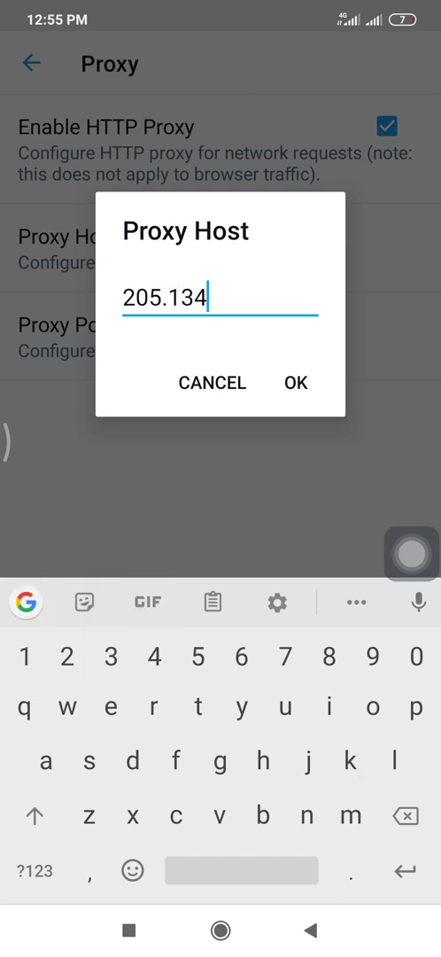
pyautogui.write('191')
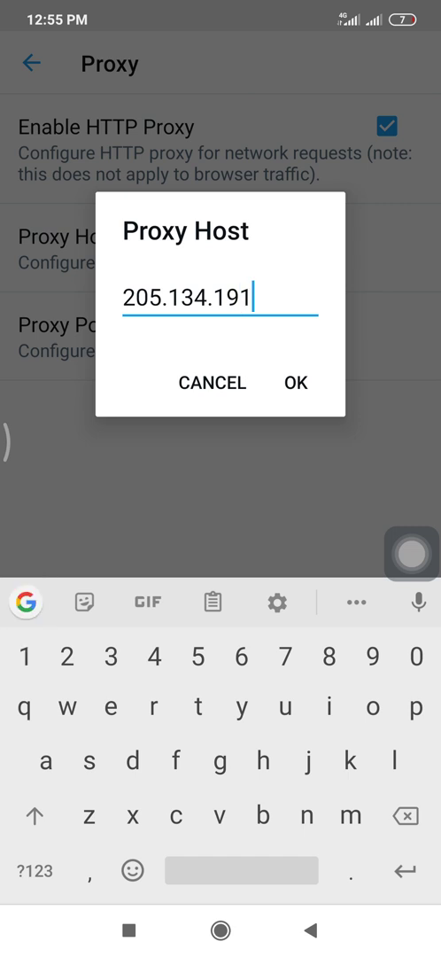
pyautogui.write('2')
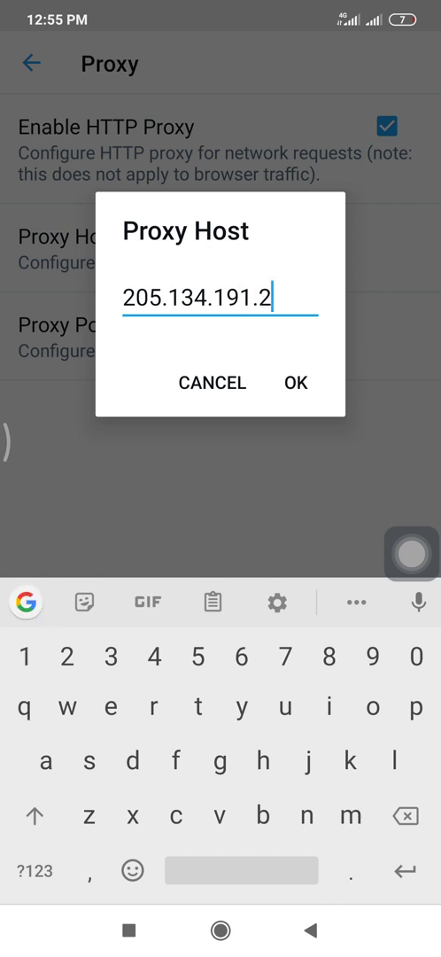
pyautogui.click(295, 383)
pyautogui.write('8')
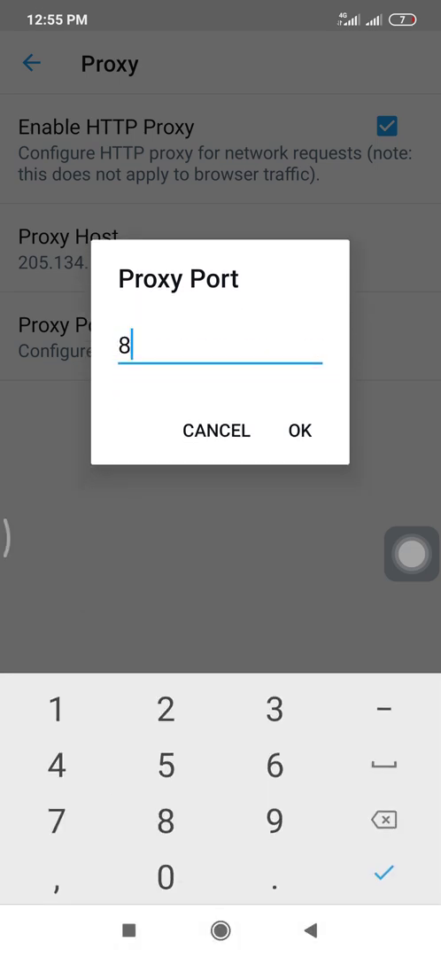
pyautogui.click(299, 429)
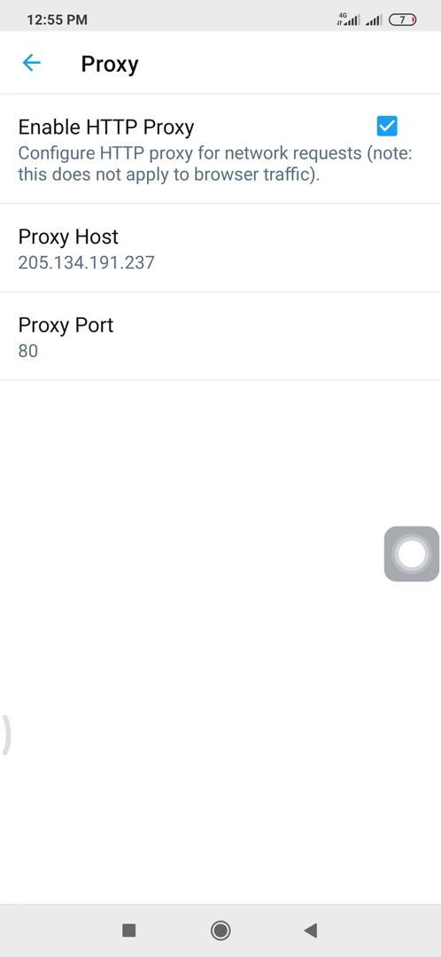
# - Swipe back to the home timeline and scroll the feed to check tweets load
pyautogui.moveTo(411, 554); pyautogui.dragTo(373, 102)
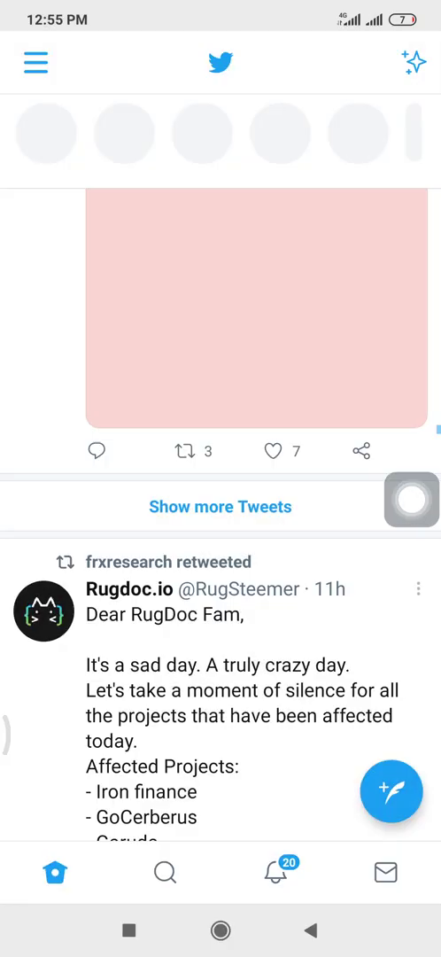
pyautogui.scroll(3)
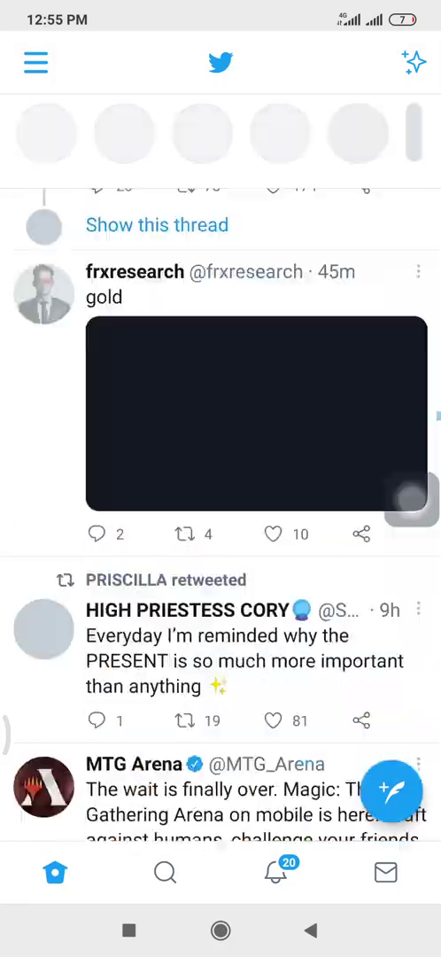
pyautogui.scroll(-3)
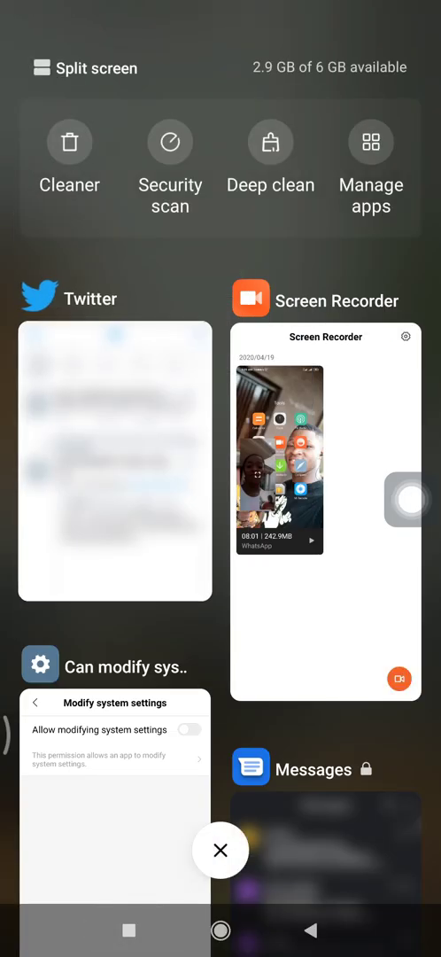
# - Clear all recent apps, relaunch Twitter, and open the side navigation menu
pyautogui.click(220, 850)
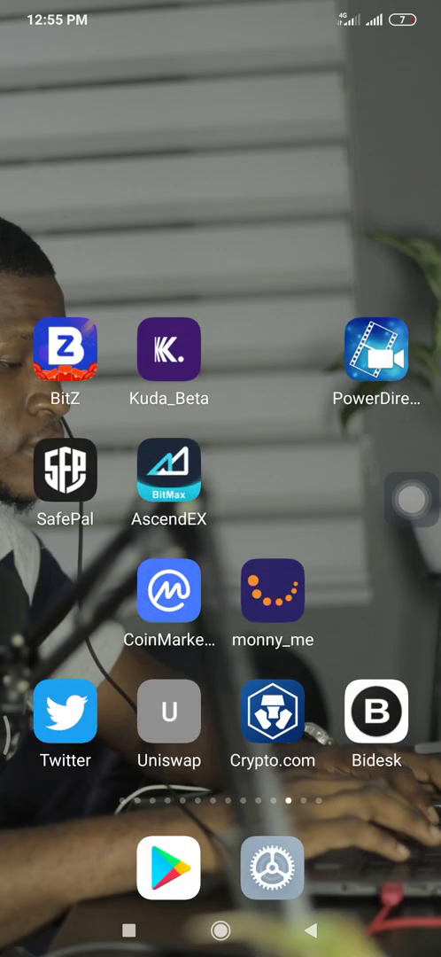
pyautogui.click(65, 711)
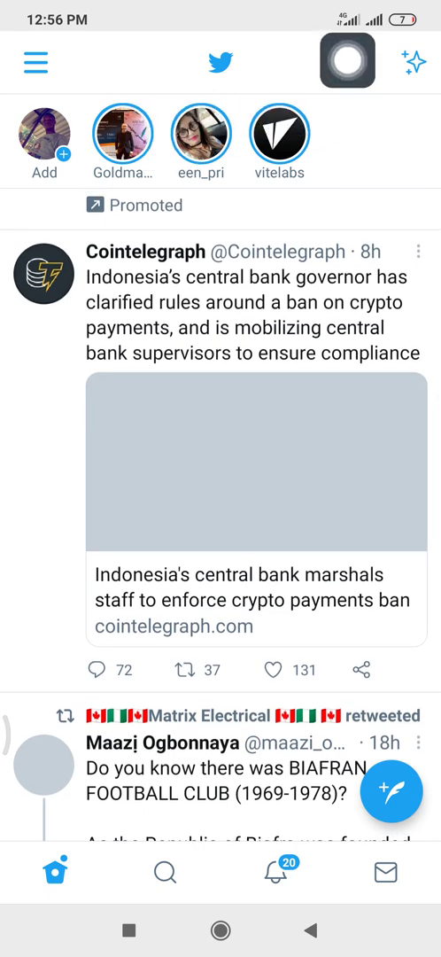
pyautogui.click(35, 62)
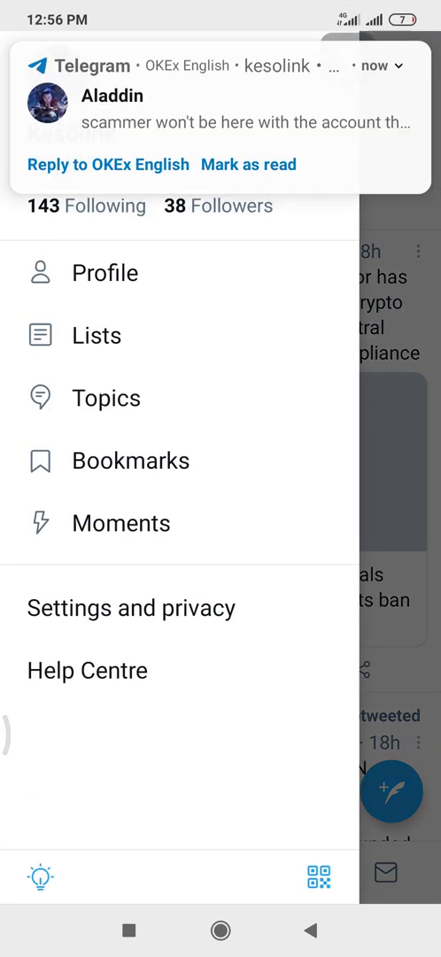